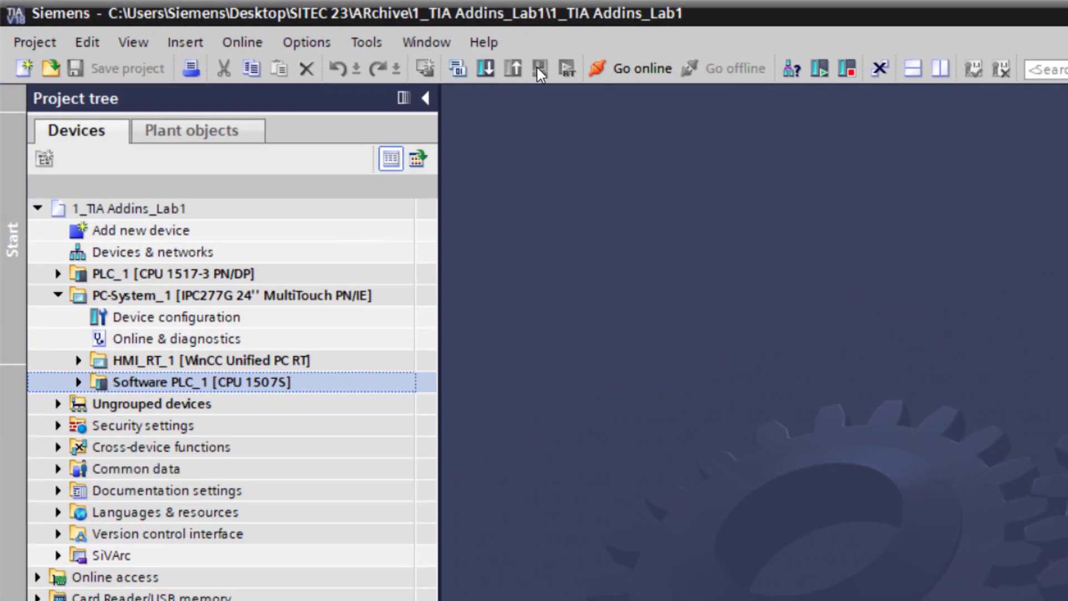
mouse_move(544, 68)
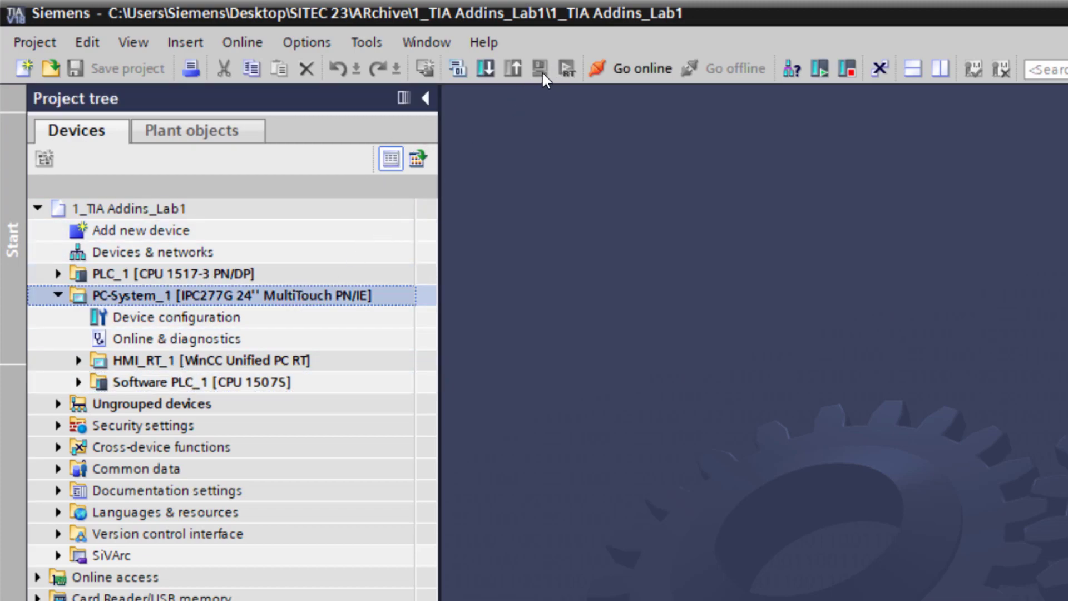
- Expand Software PLC_1 under PC-System_1 so its Program blocks with MainProgram [OB1] are listed
click(205, 360)
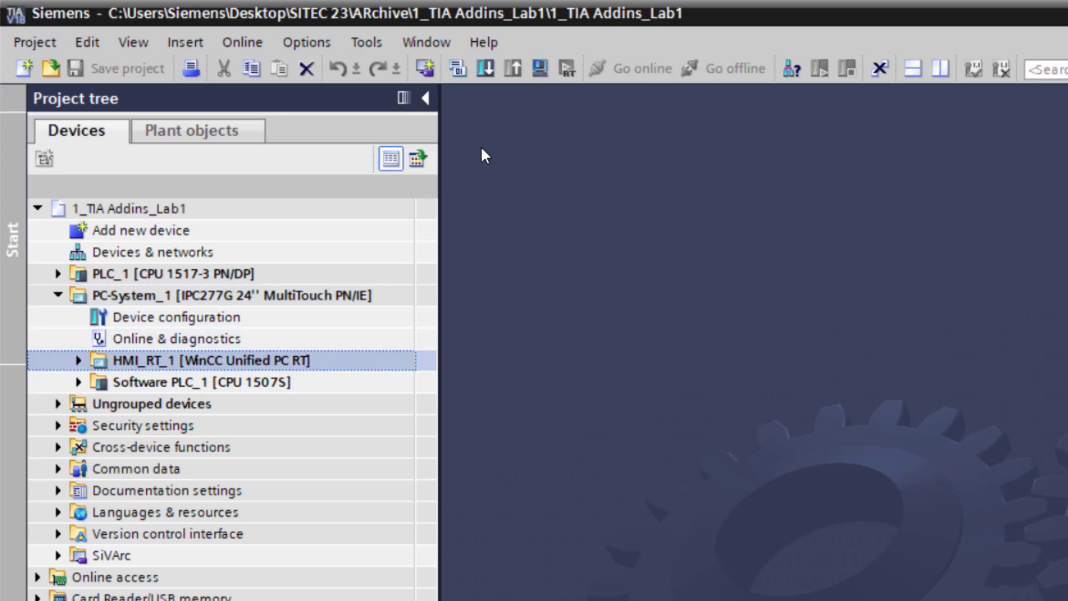
click(198, 381)
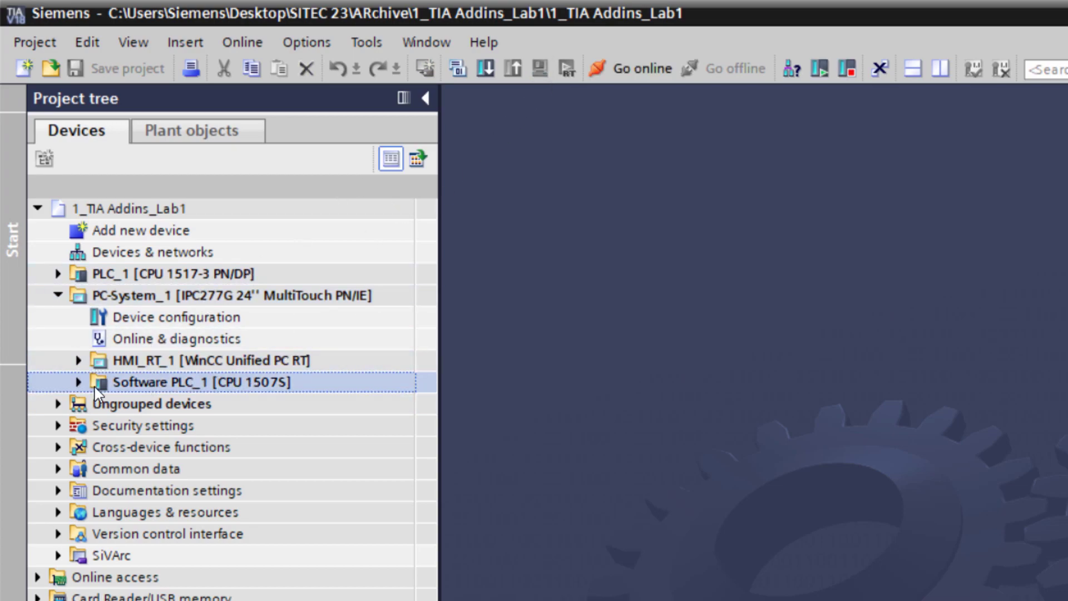
click(78, 381)
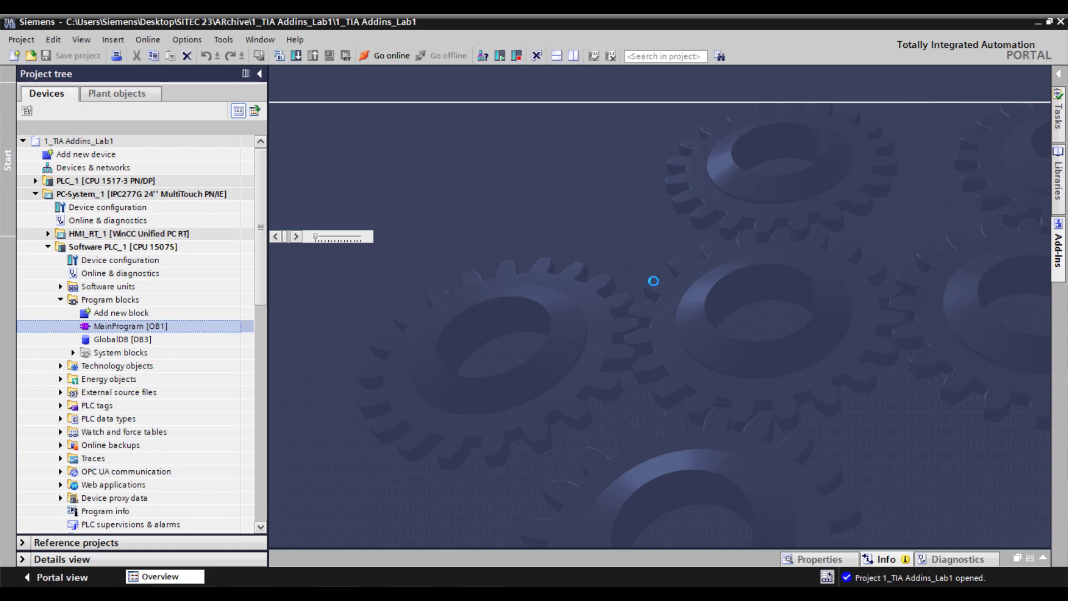
mouse_move(593, 293)
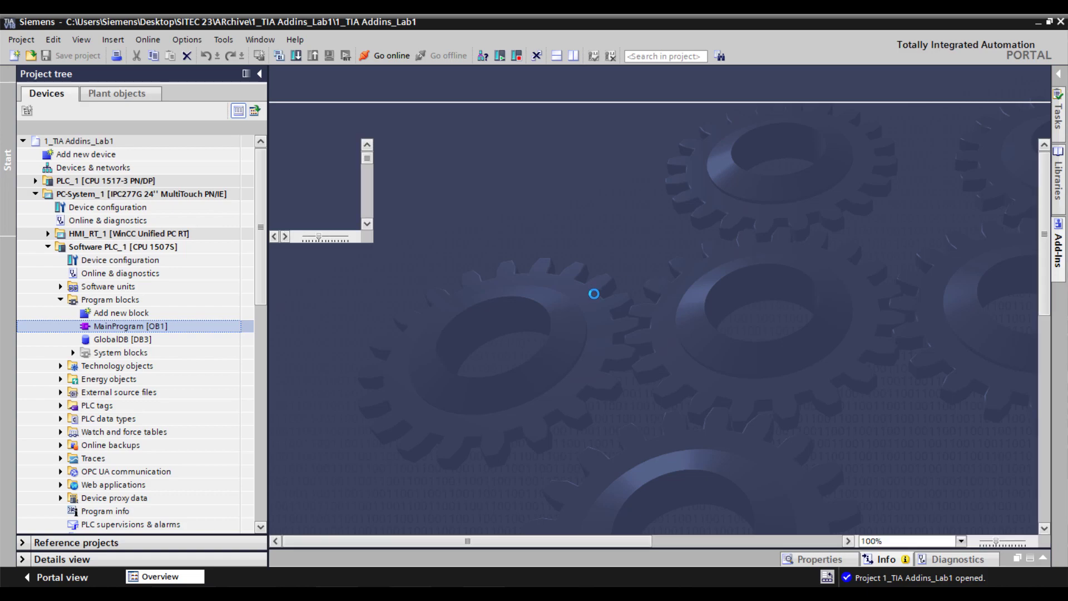
- View MainProgram [OB1] networks 3 and 4, then expand GlobalDB, PLC tags and PLC data types
double_click(129, 326)
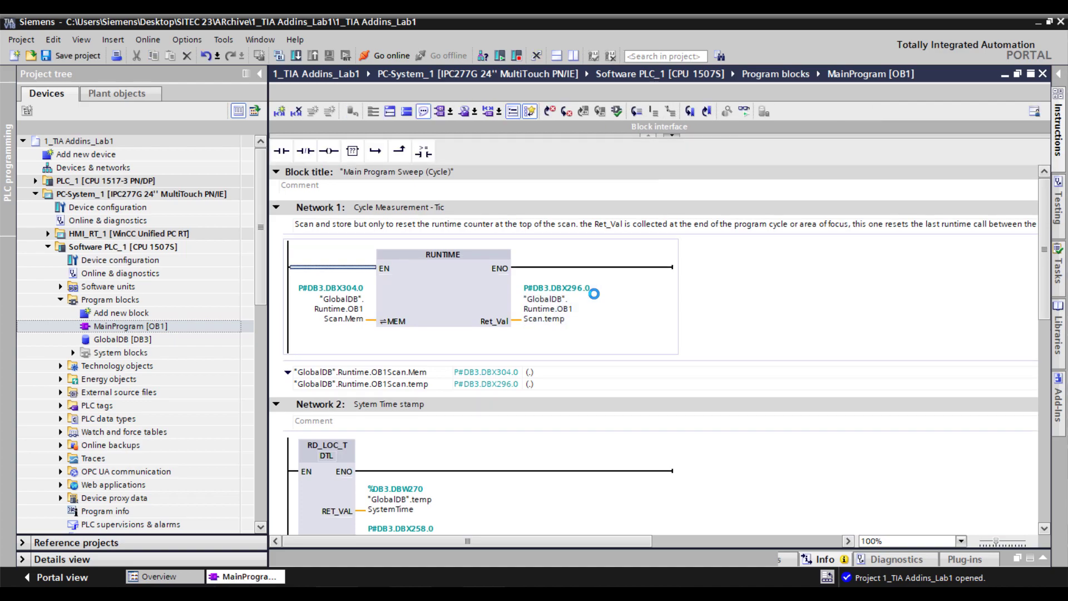
scroll(down, 3)
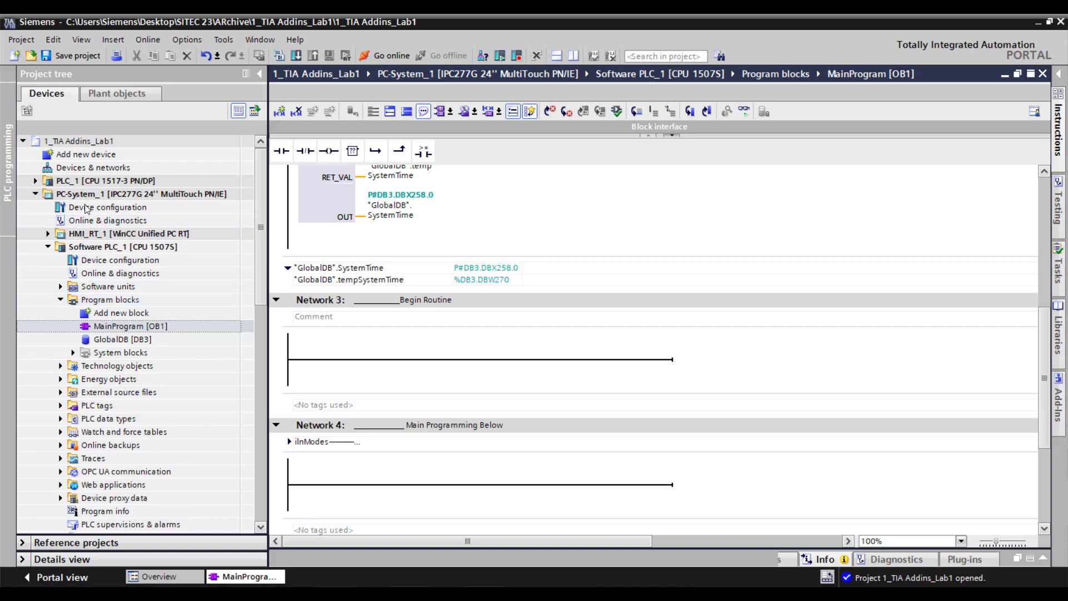
click(124, 247)
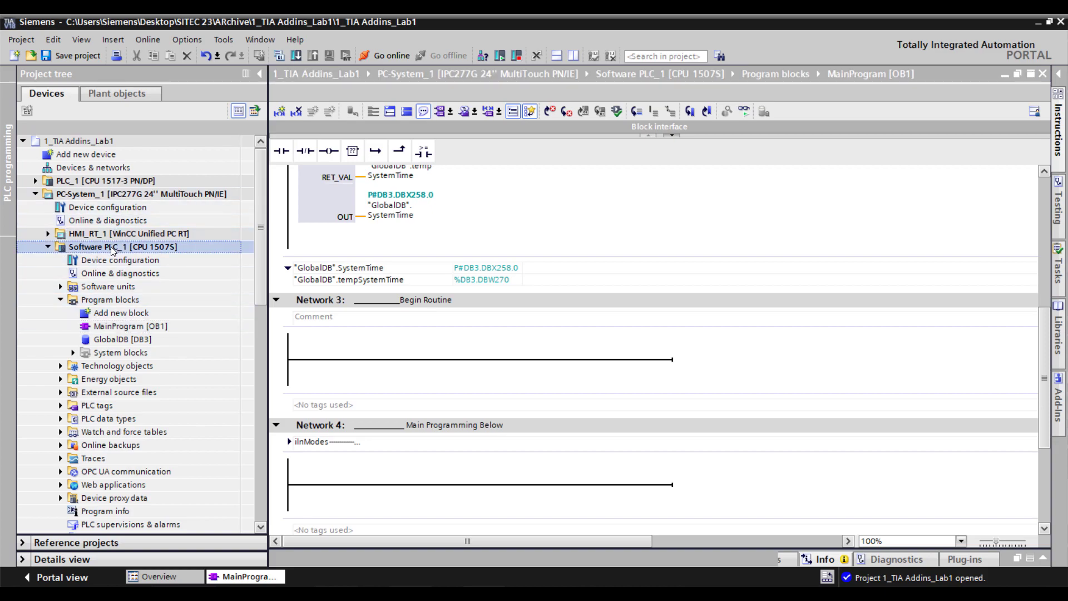
click(122, 339)
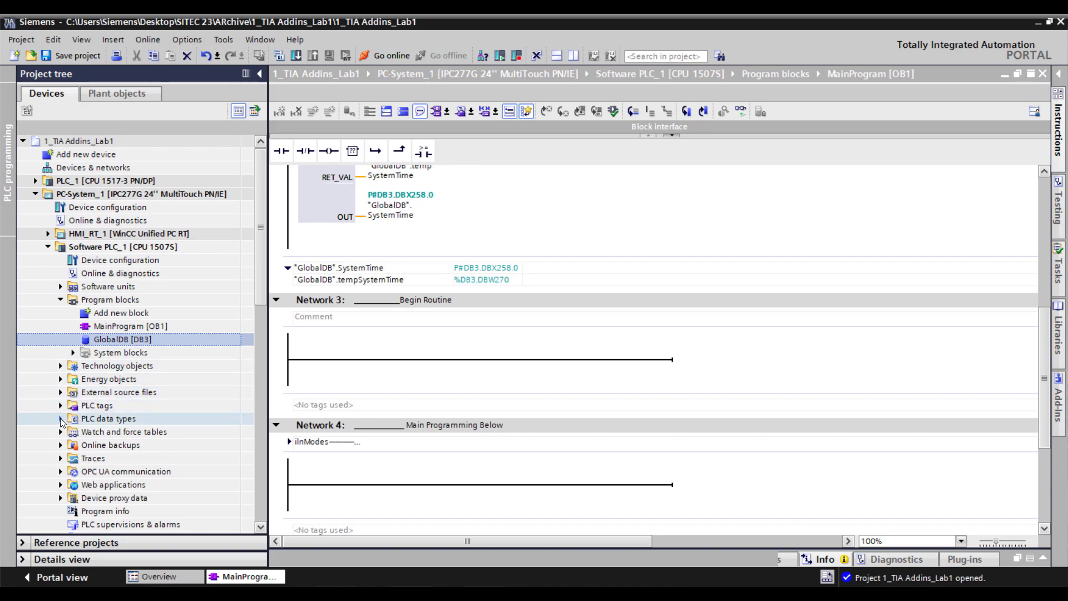
click(61, 419)
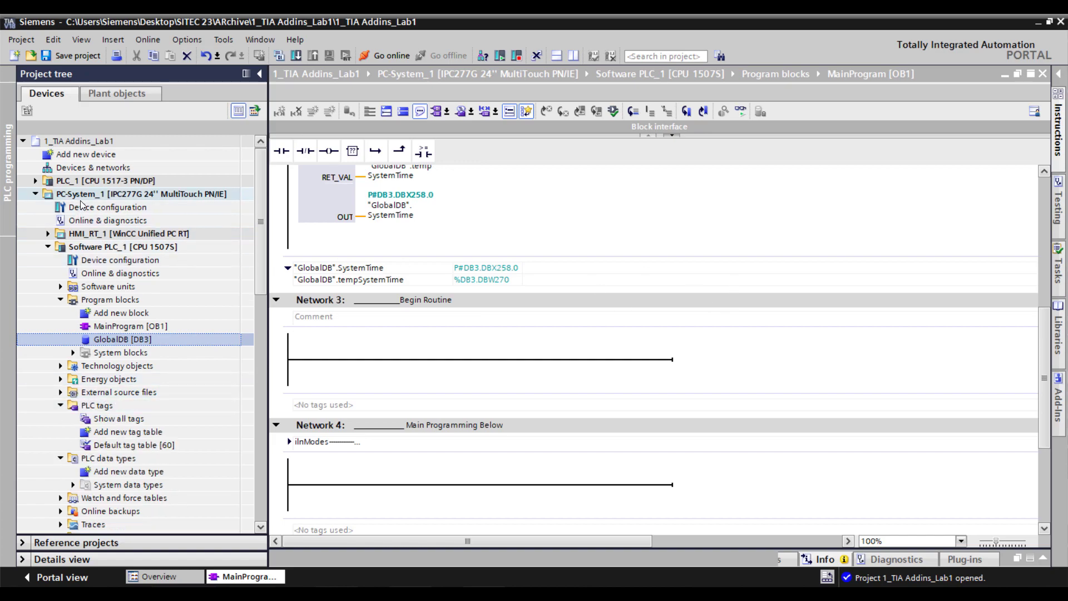
click(123, 247)
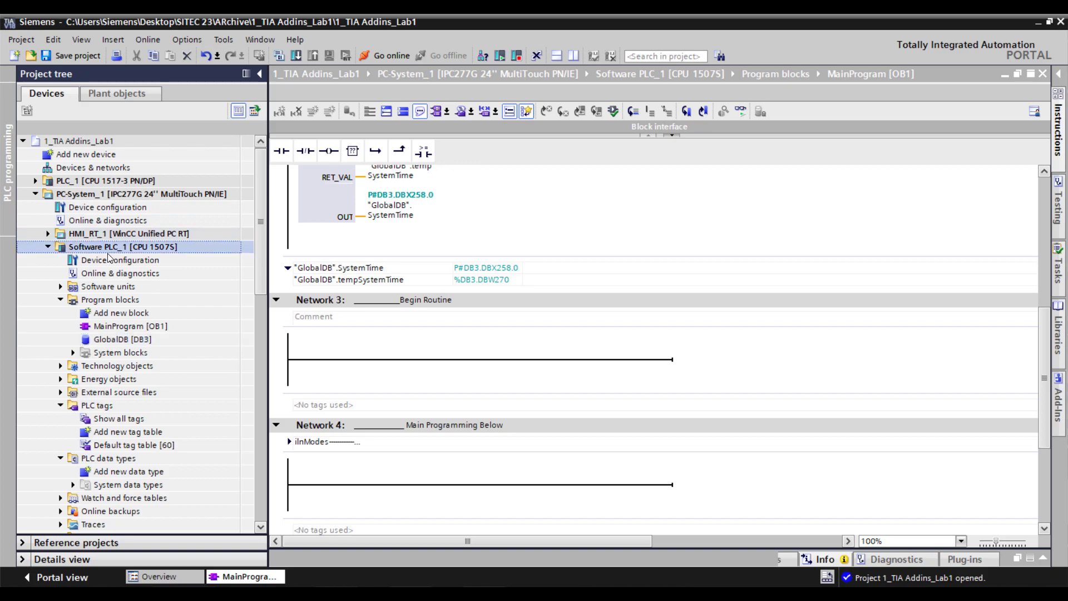
- Show the Software PLC_1 shortcut menu with compile, download and go-online options
right_click(122, 247)
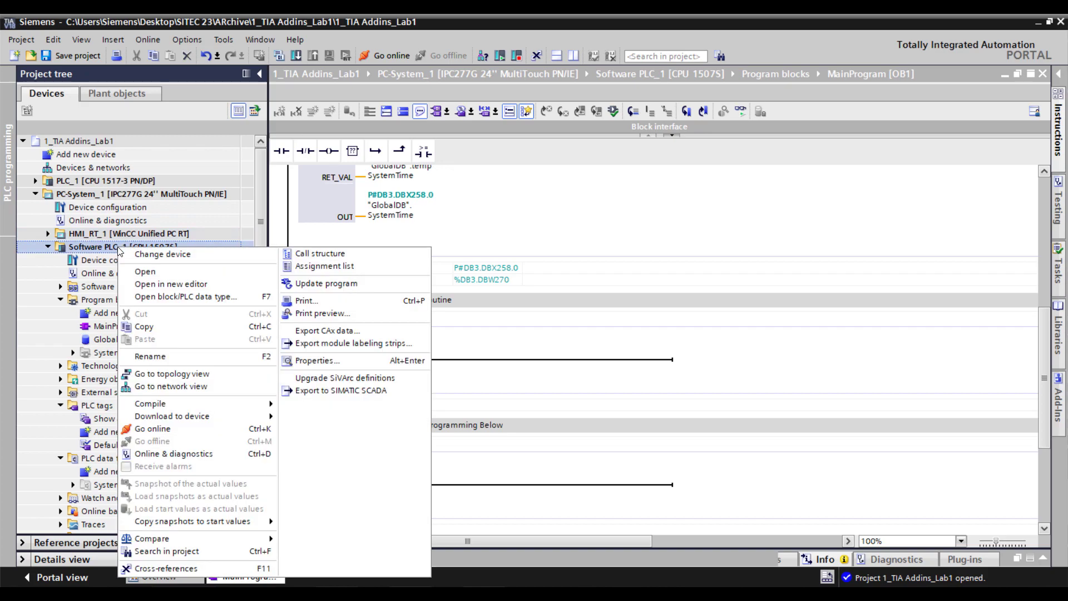
mouse_move(353, 342)
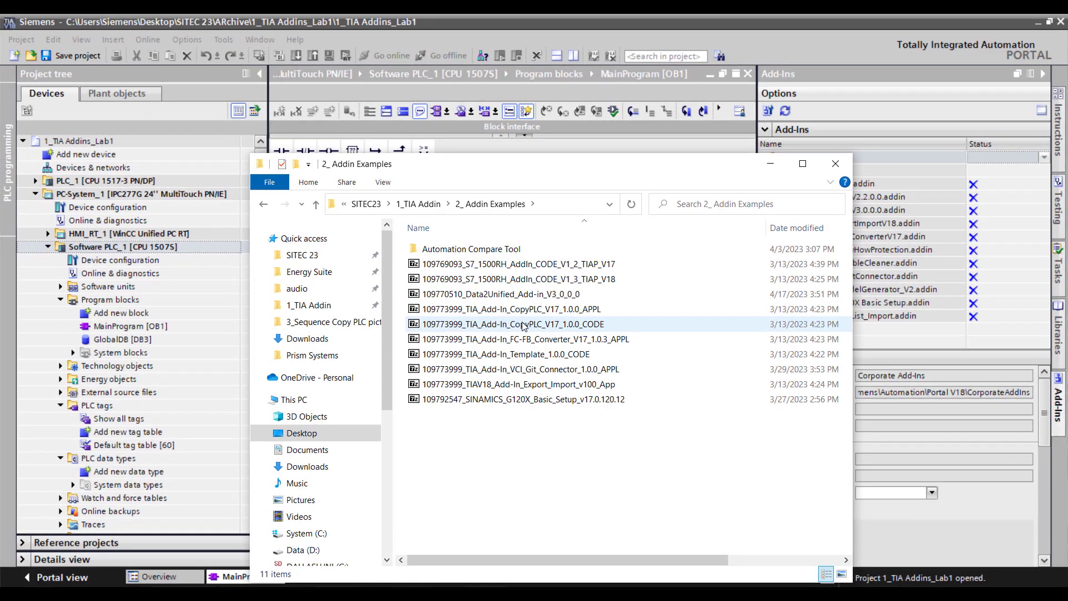
- Extract 109773999_TIA_Add-In_CopyPLC_V17_1.0.0_APPL.zip and enter the extracted folder
click(508, 309)
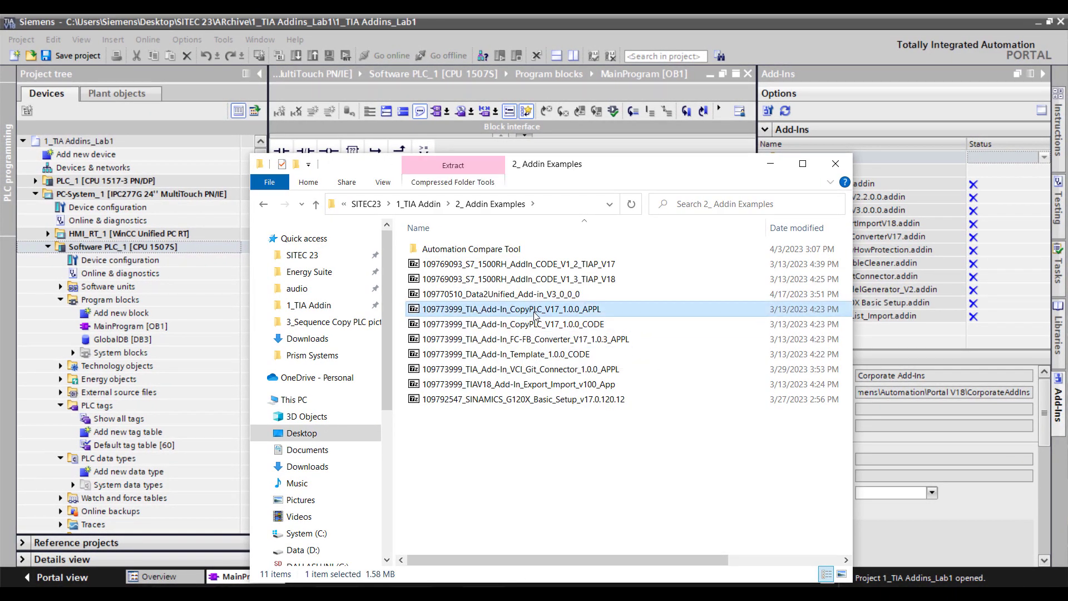
right_click(532, 308)
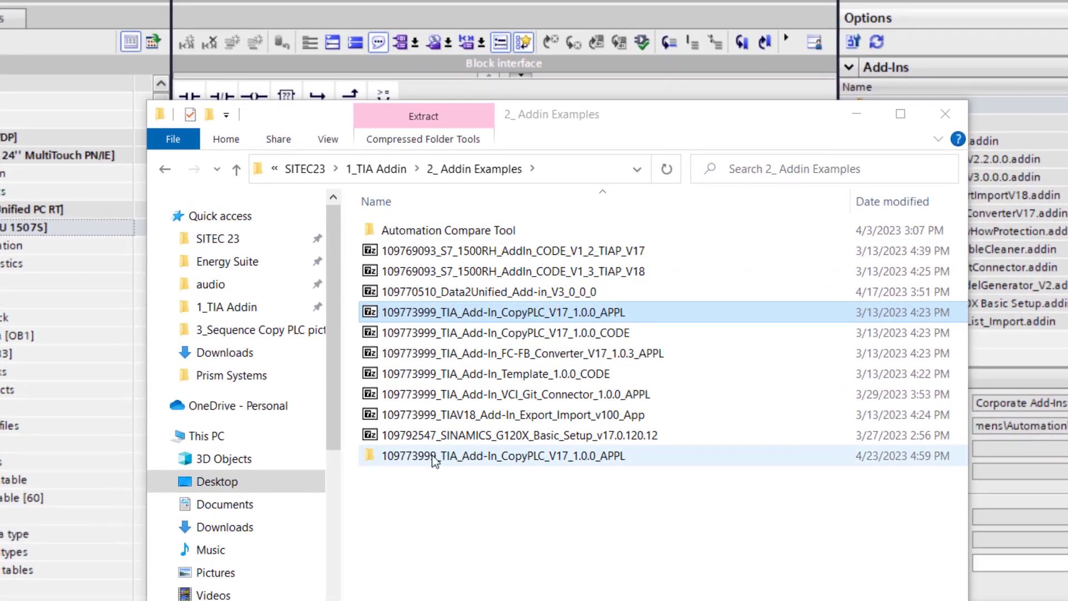
double_click(501, 455)
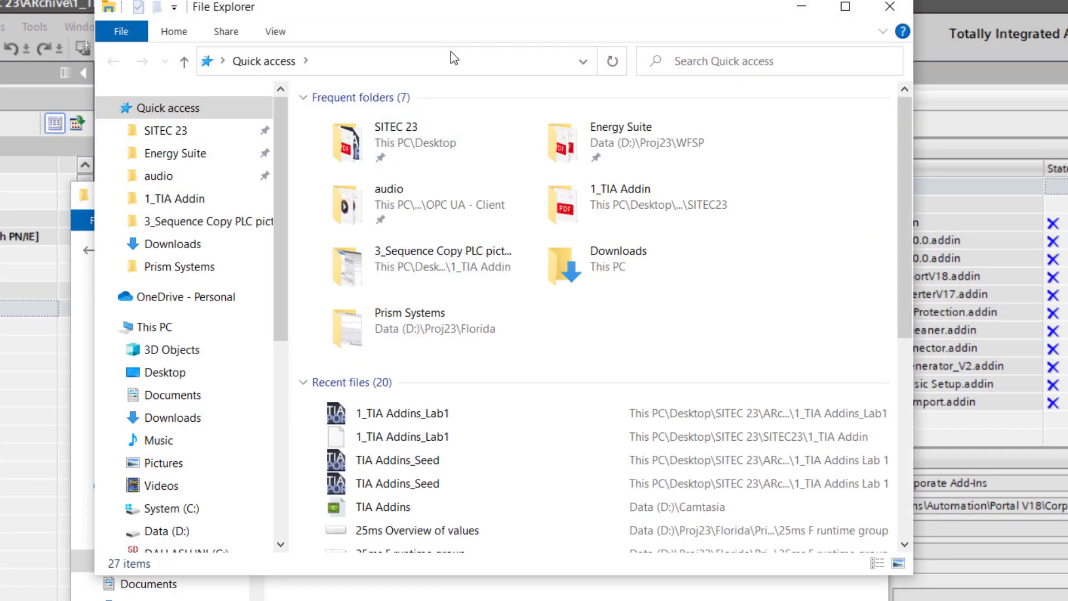
- Navigate to C:\Program Files\Siemens\Automation\Portal V18 AddIns and drop Siemens.CopyPlcV17.addin into it
click(408, 60)
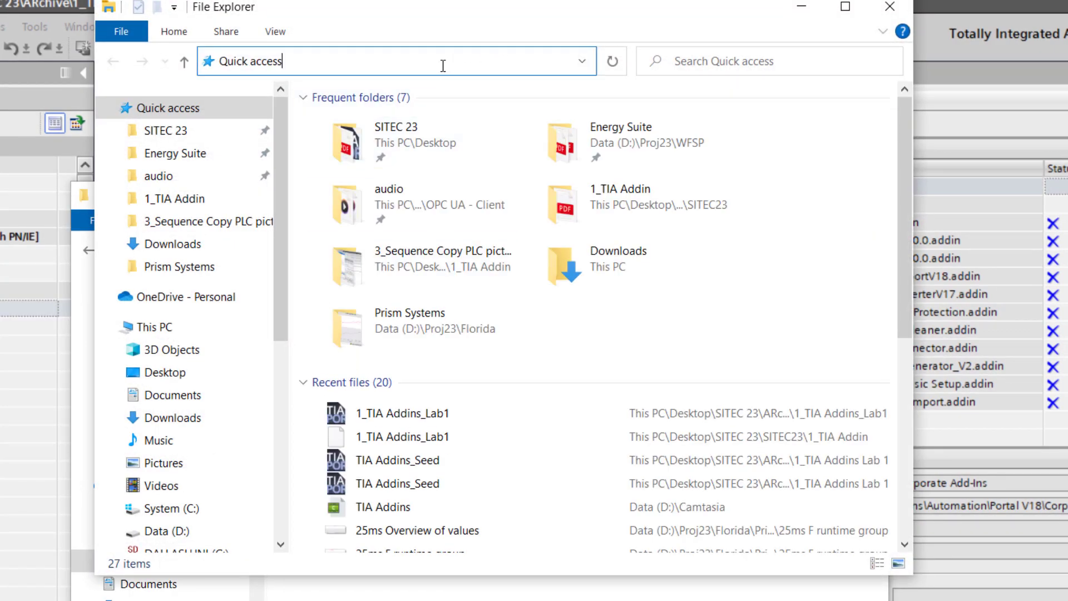
text(C:\Program Files\Siemens\Automation\Portal V18\CorporateAddIns)
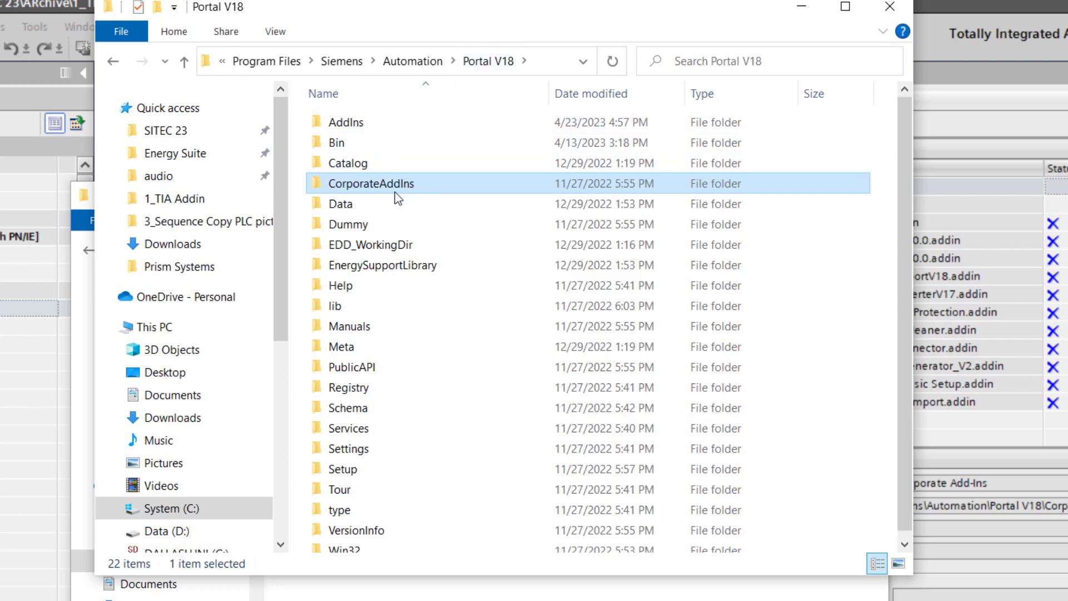
click(345, 122)
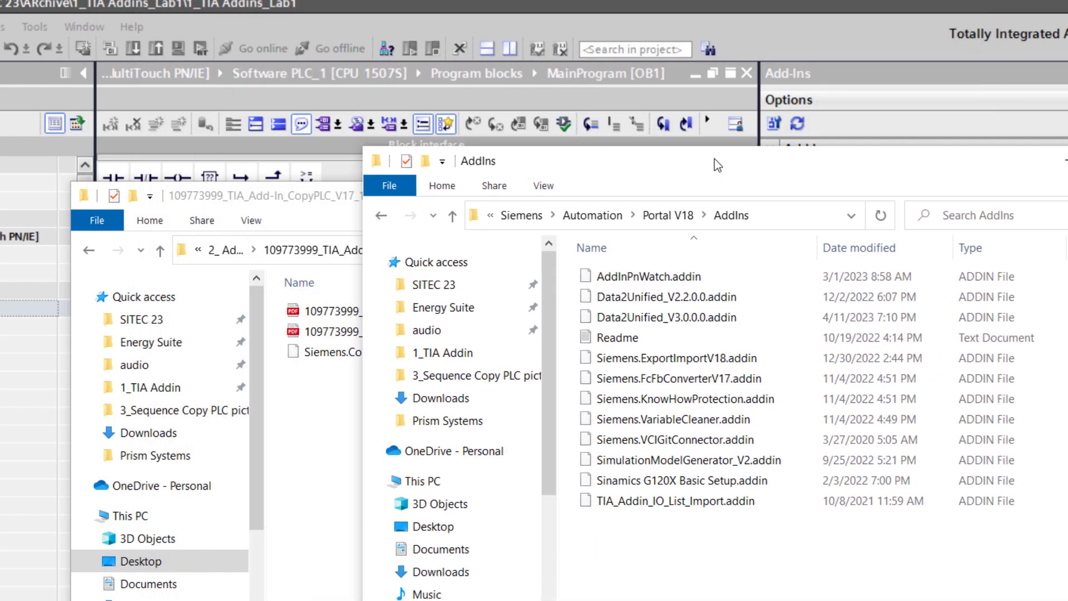
drag(329, 351, 713, 504)
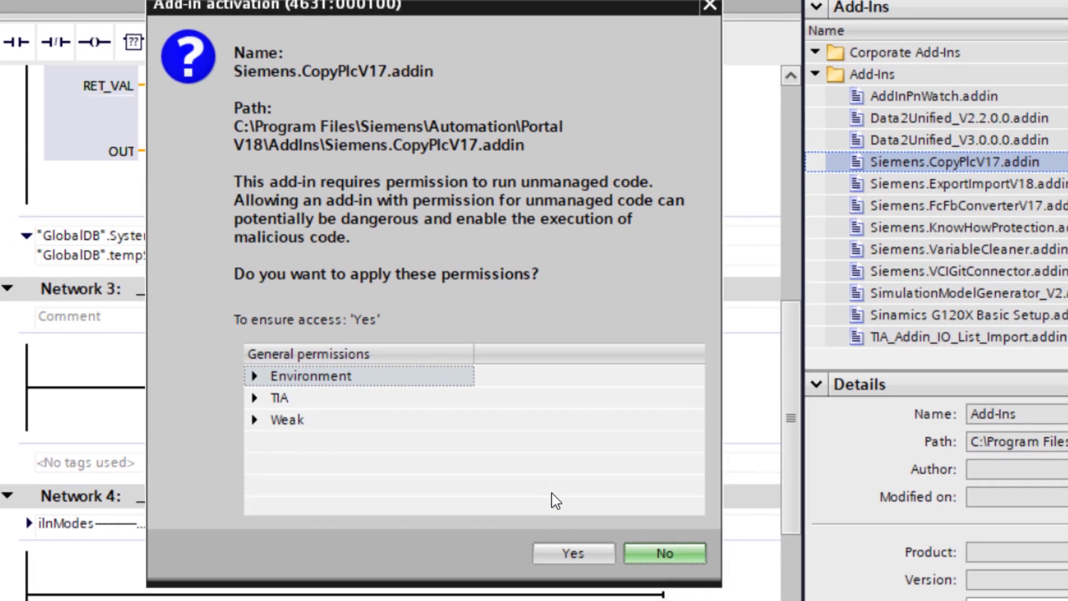
- Grant the CopyPLC add-in its permissions and bring up Software PLC_1's menu to start CopyPLC
click(662, 553)
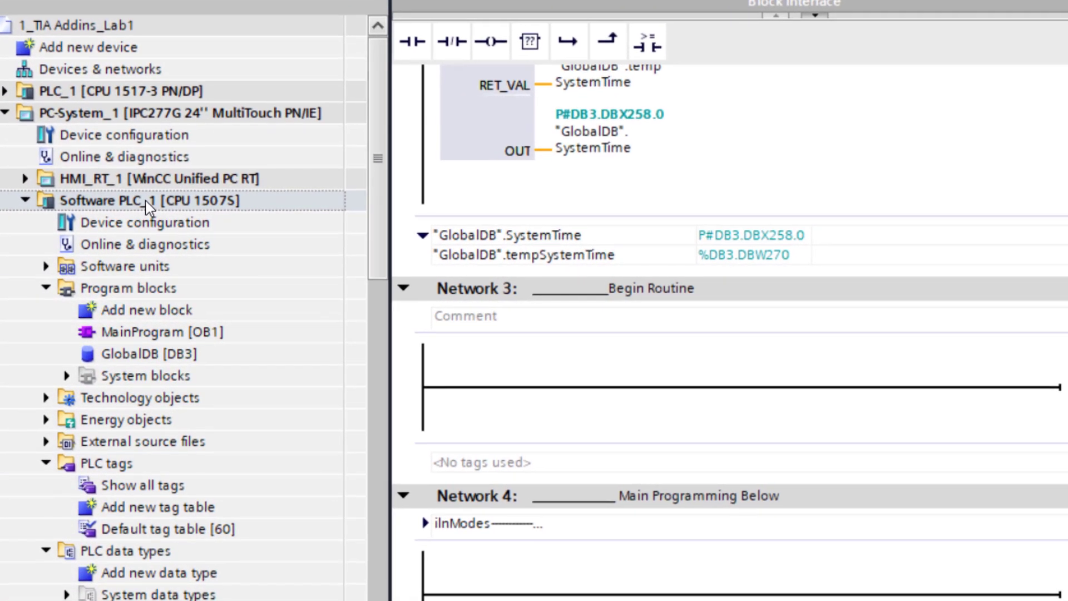
right_click(143, 200)
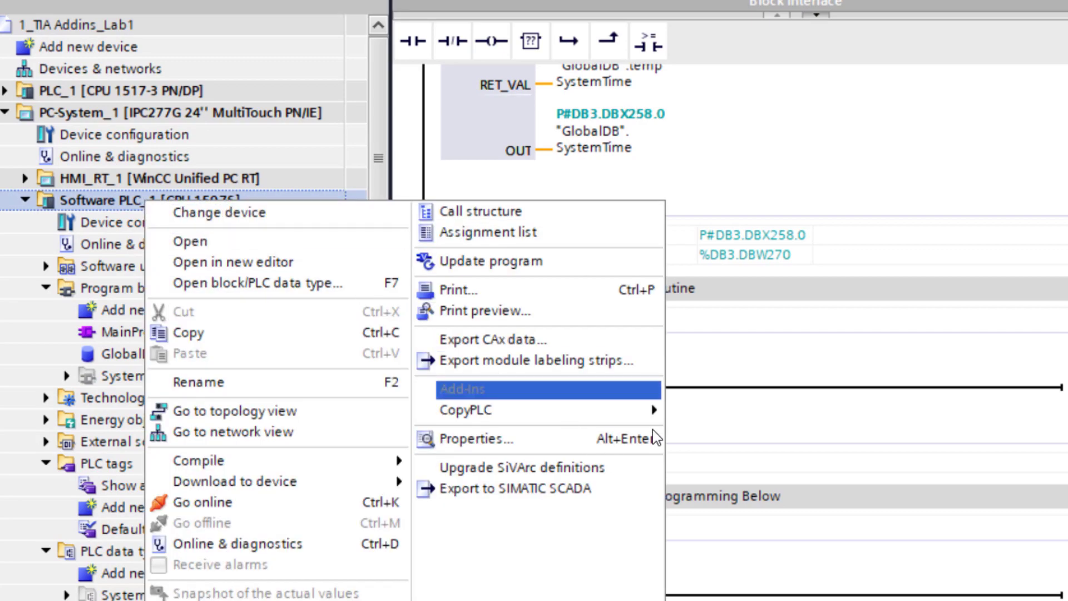
mouse_move(653, 418)
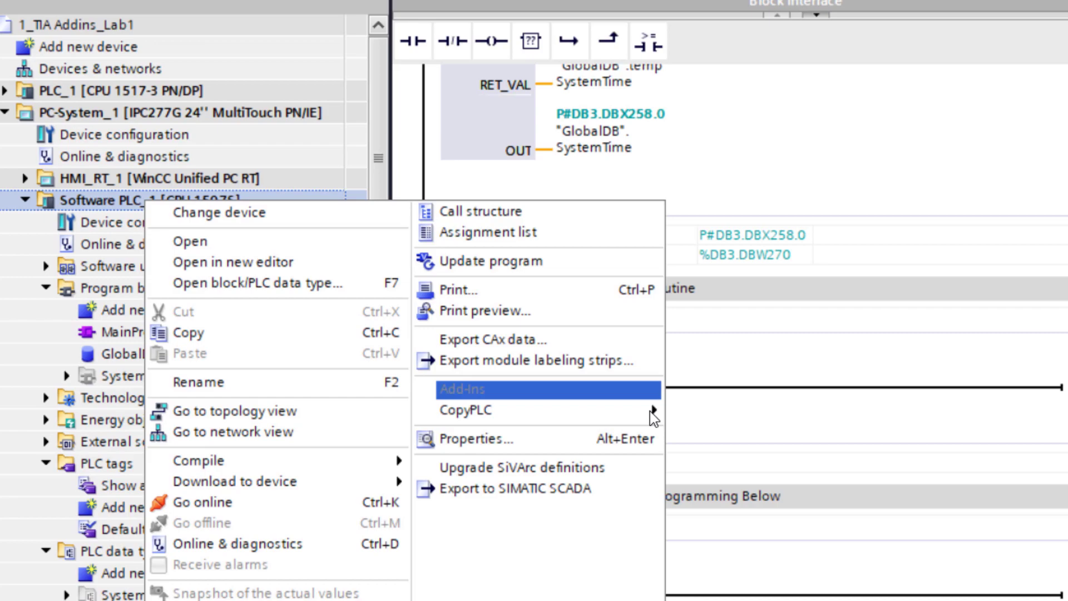
mouse_move(465, 409)
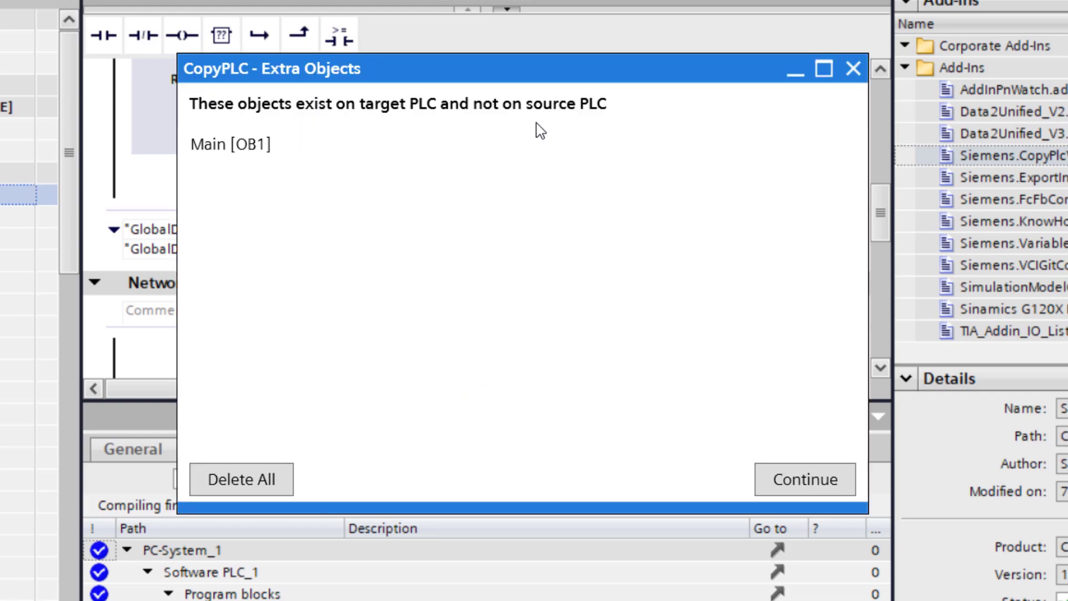
- Continue the copy keeping Main [OB1], review the result and exit the report
click(805, 478)
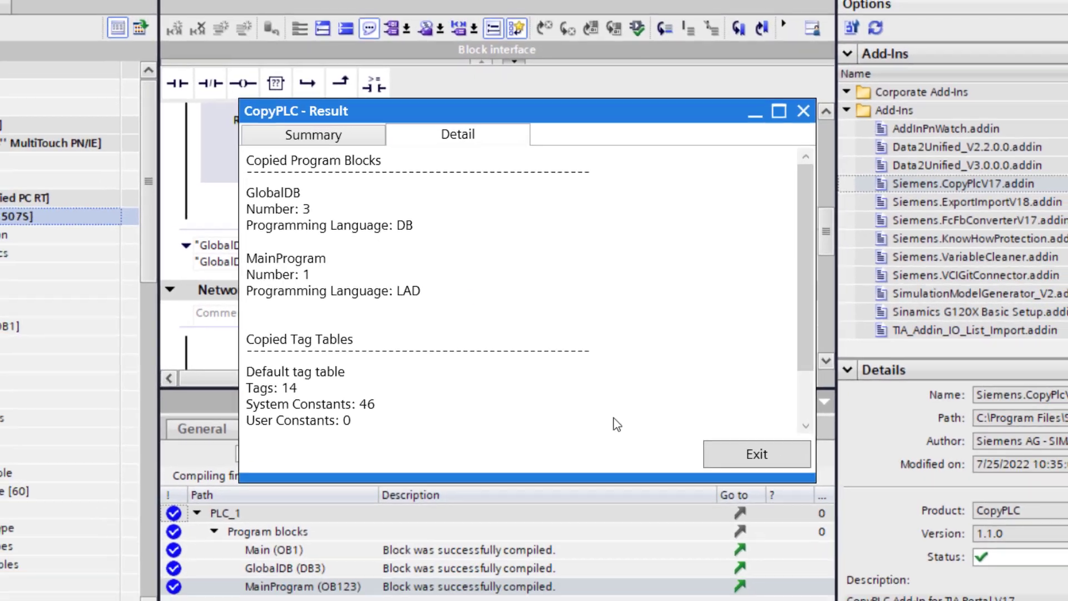
click(756, 454)
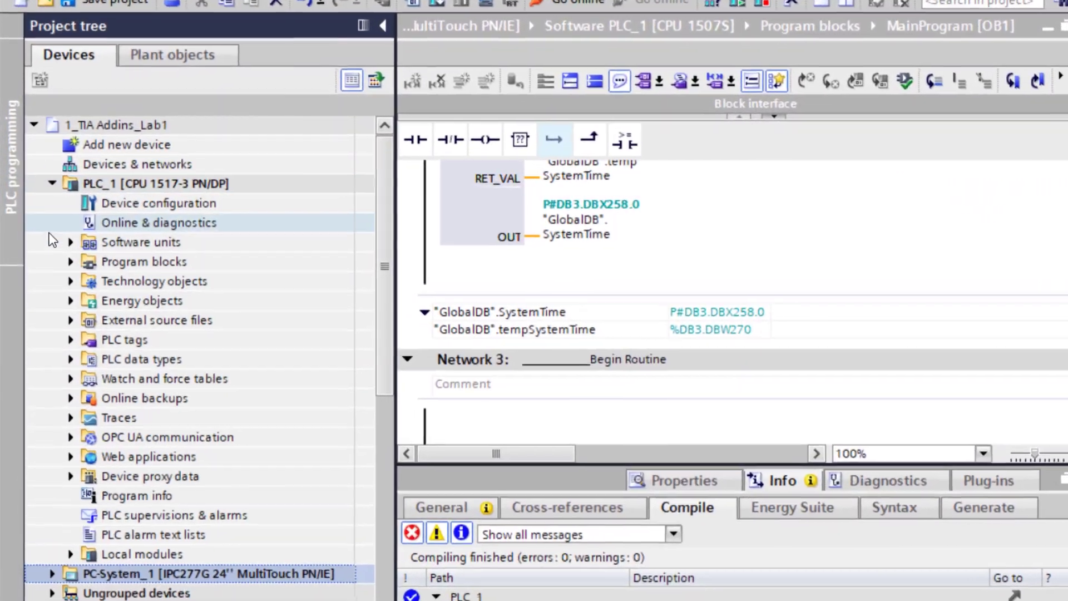
- In PLC_1's MainProgram Network 3, assign #temp_busy to the new contact and coil
click(70, 261)
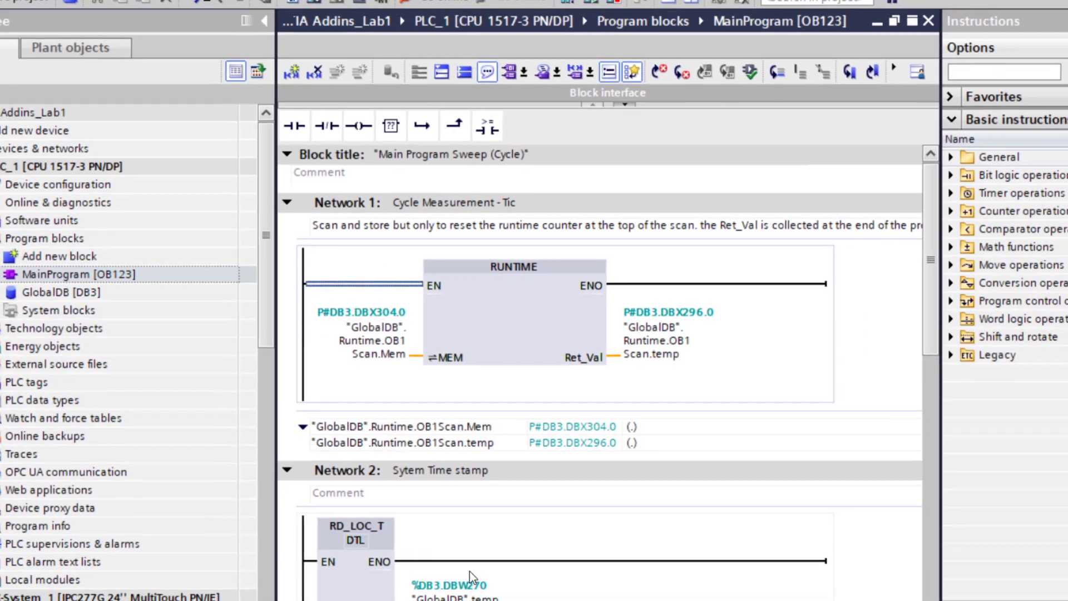
scroll(down, 3)
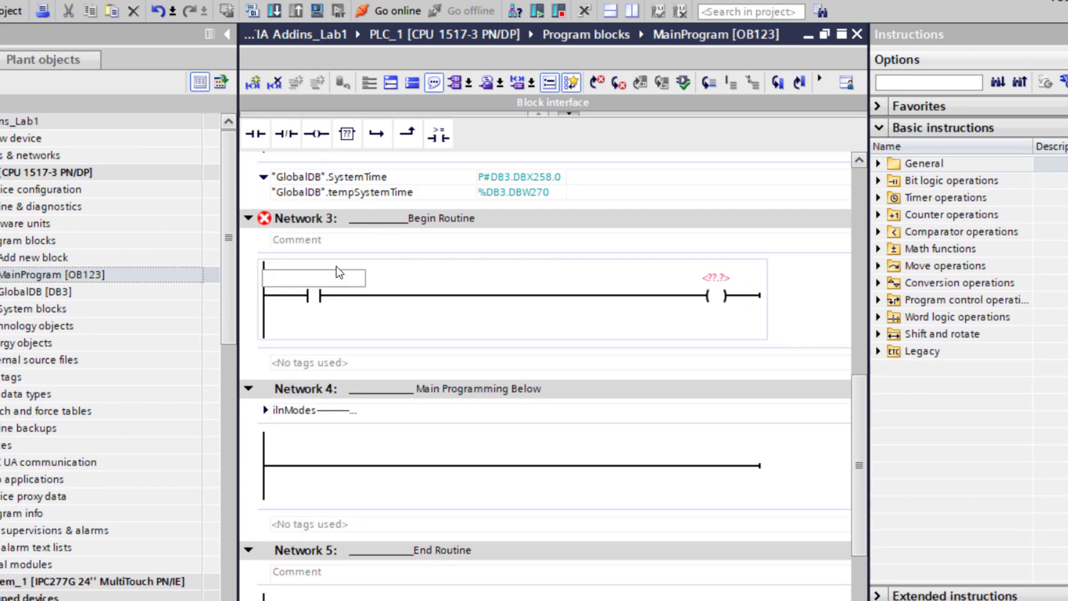
text(#temp_busy)
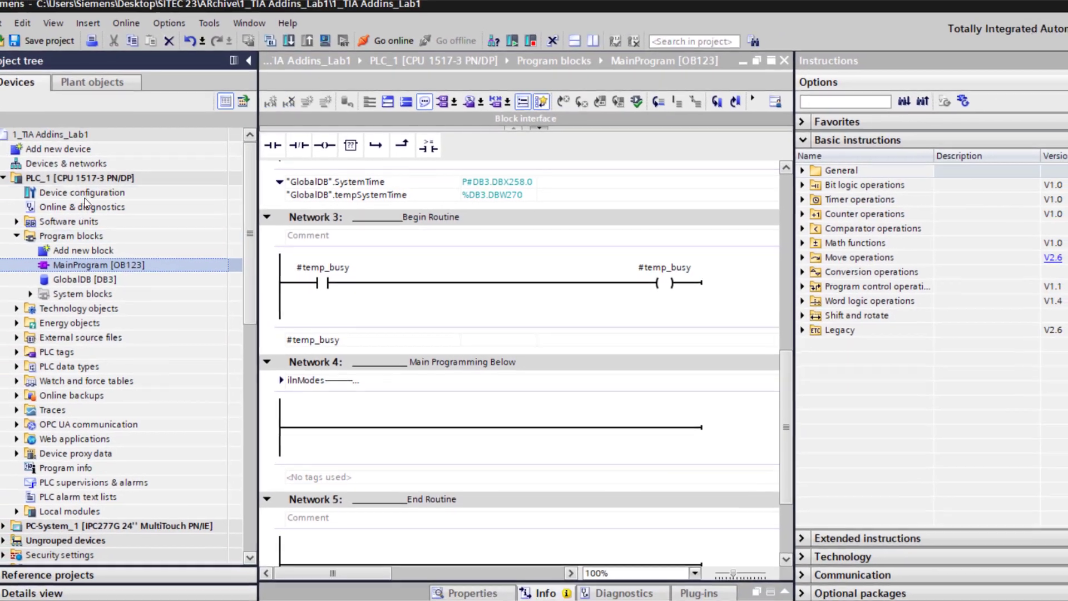
- Run CopyPLC on PLC_1 with Software PLC_1 ticked as the copy target
right_click(106, 178)
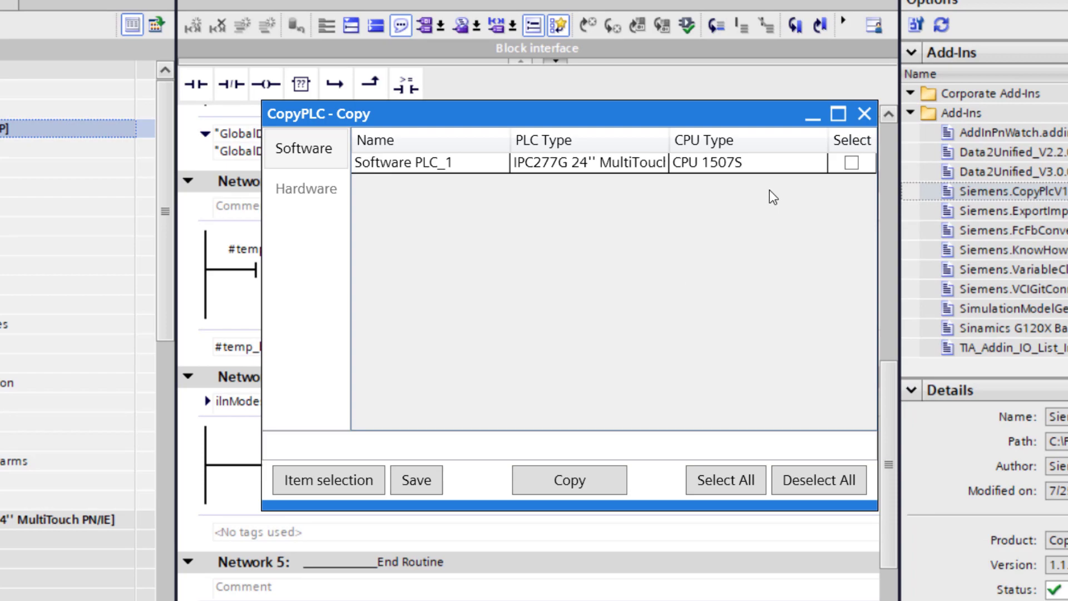
click(865, 114)
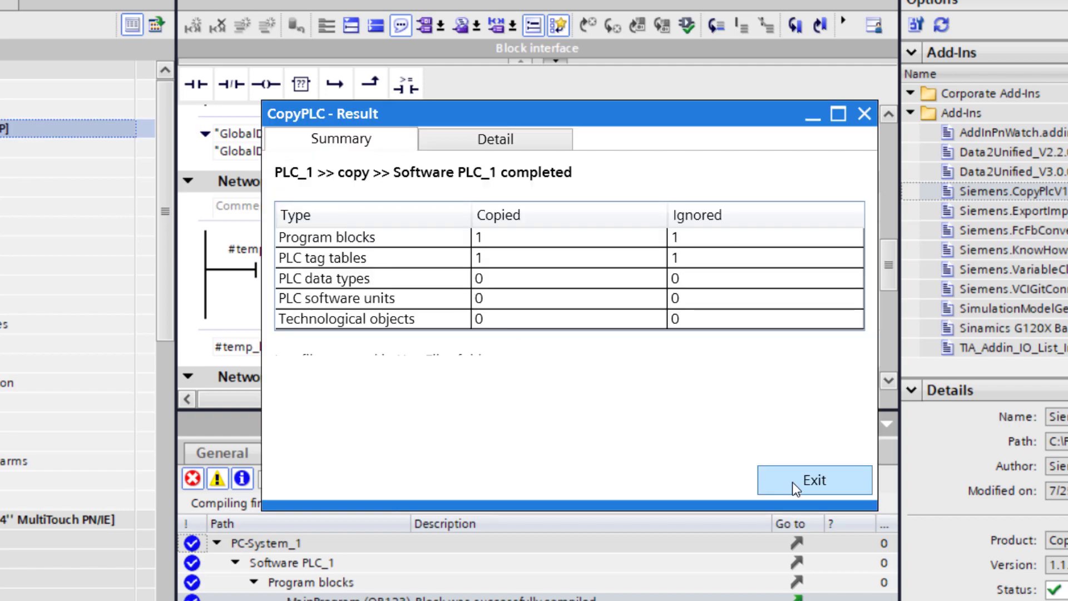
mouse_move(527, 166)
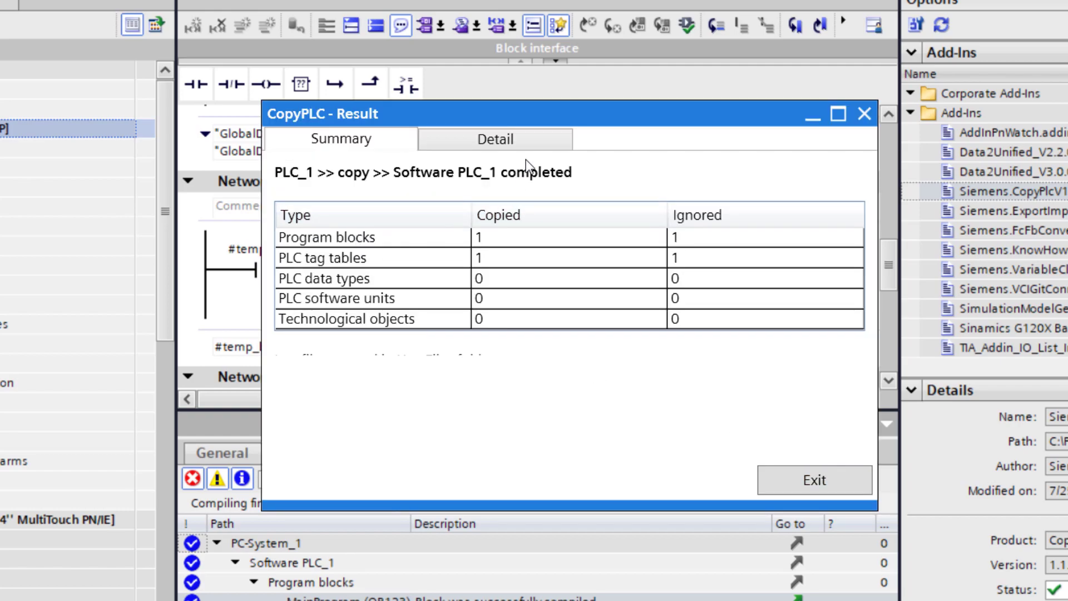
- Exit the CopyPLC result dialog for the PLC_1 to Software PLC_1 copy
click(815, 480)
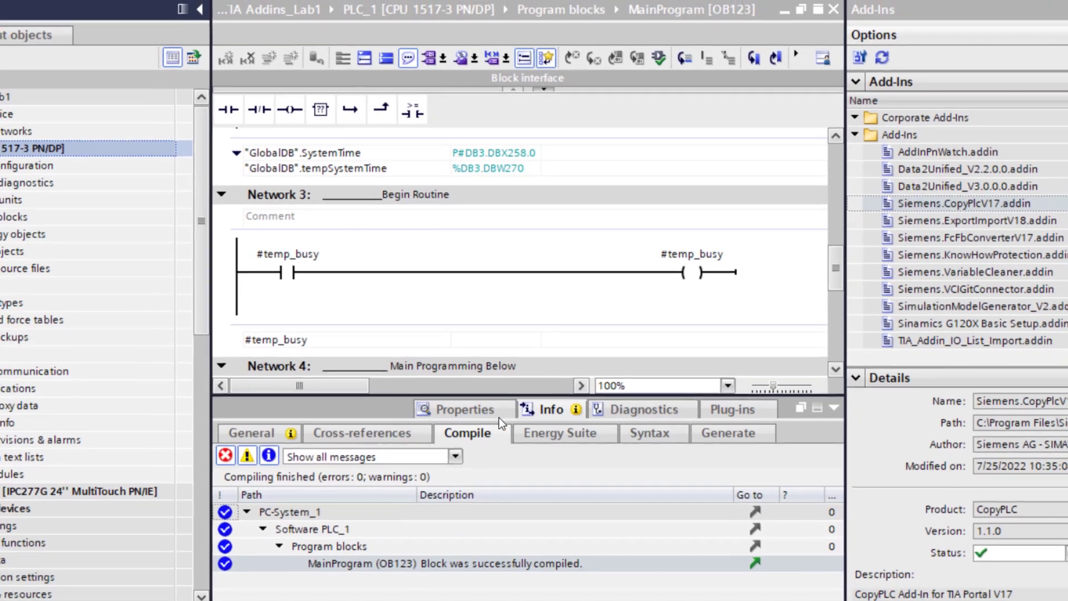